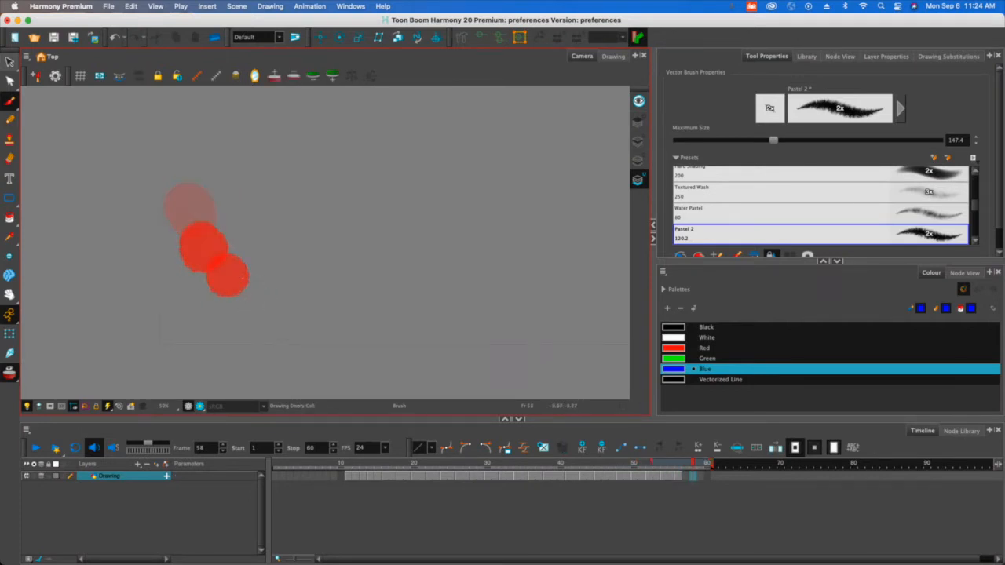
- Draw the final ball positions on frames 58–60 using onion skin
click(252, 292)
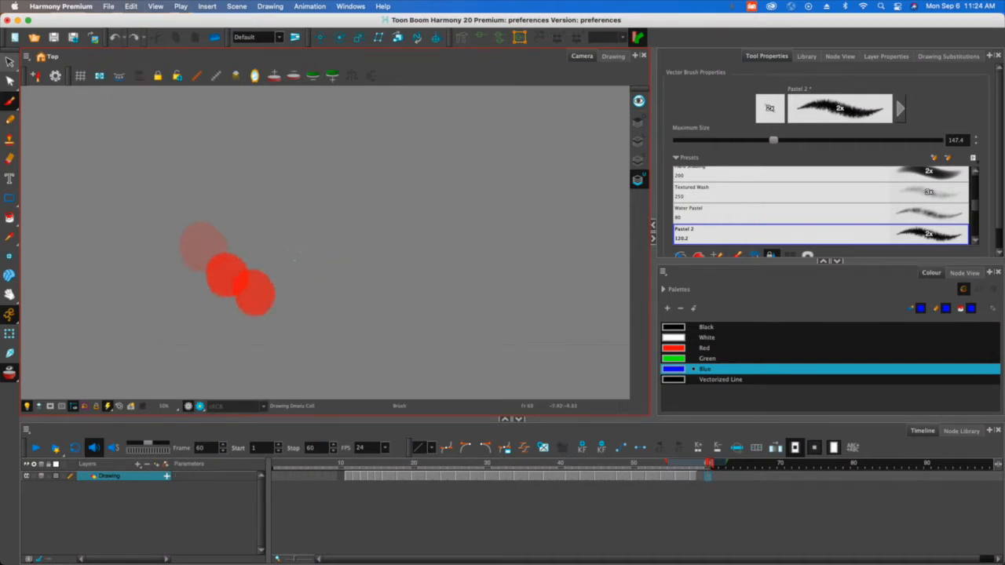
click(296, 477)
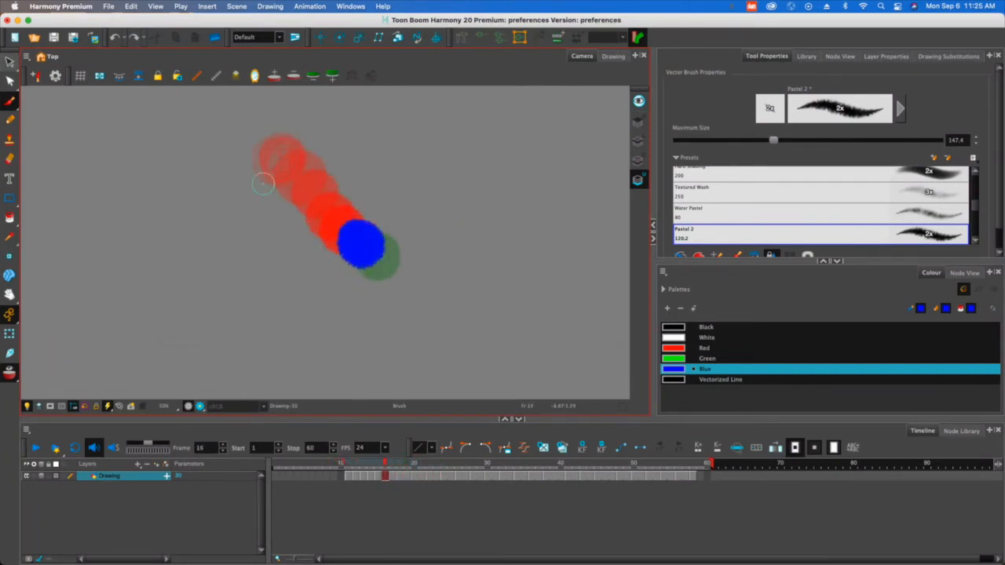
- Brush the solid blue ball over the red rough on frame 16
drag(345, 177, 314, 212)
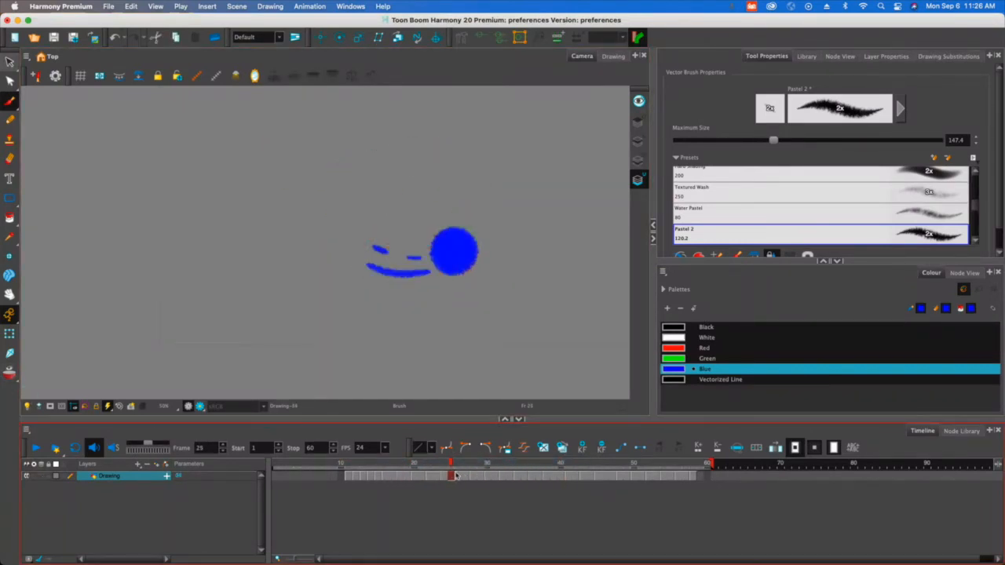
- Move to frame 25 to continue drawing blue blur strokes behind the ball
click(566, 475)
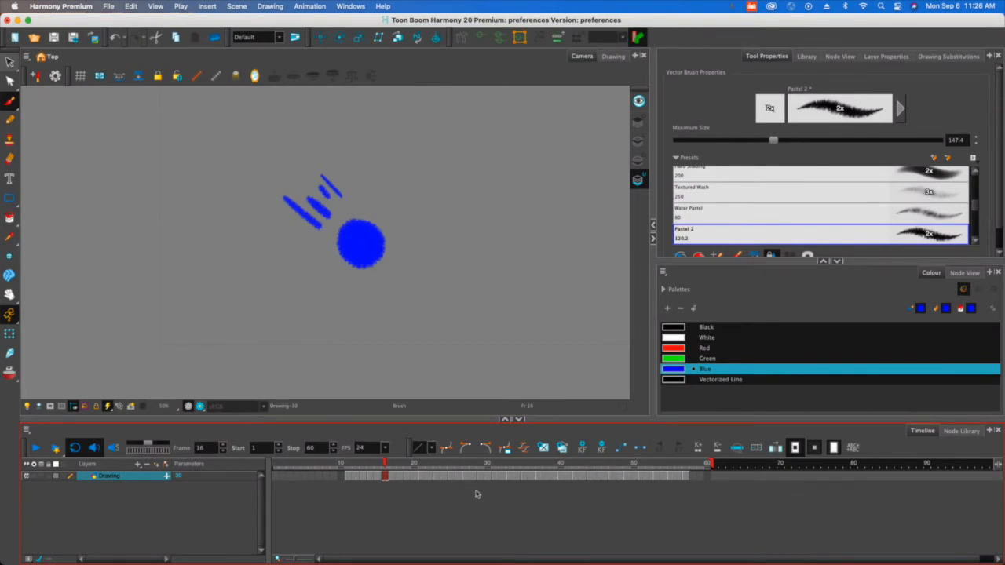
- Select and remove redundant exposures around frames 18–28 so the animation ends near frame 39
click(393, 474)
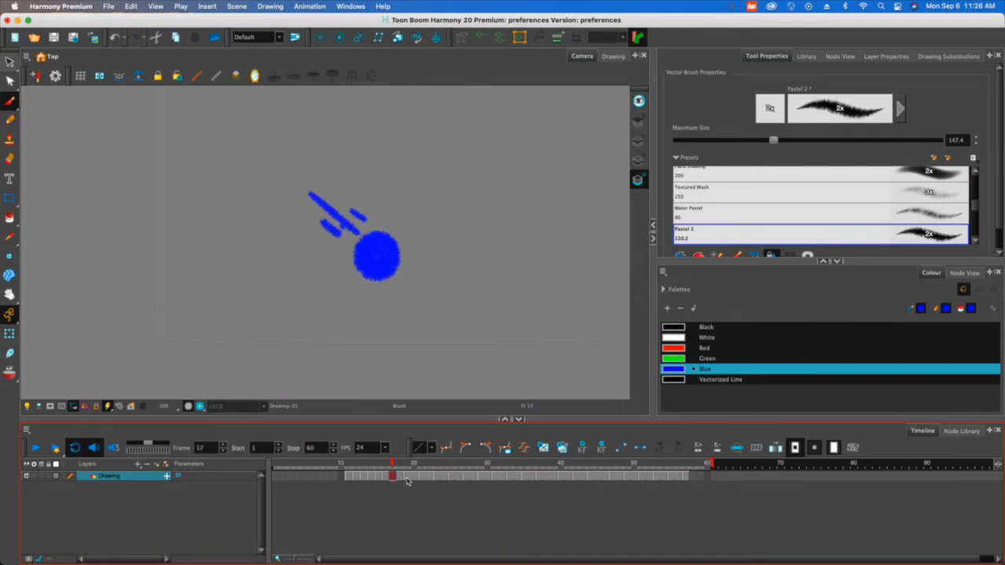
click(400, 475)
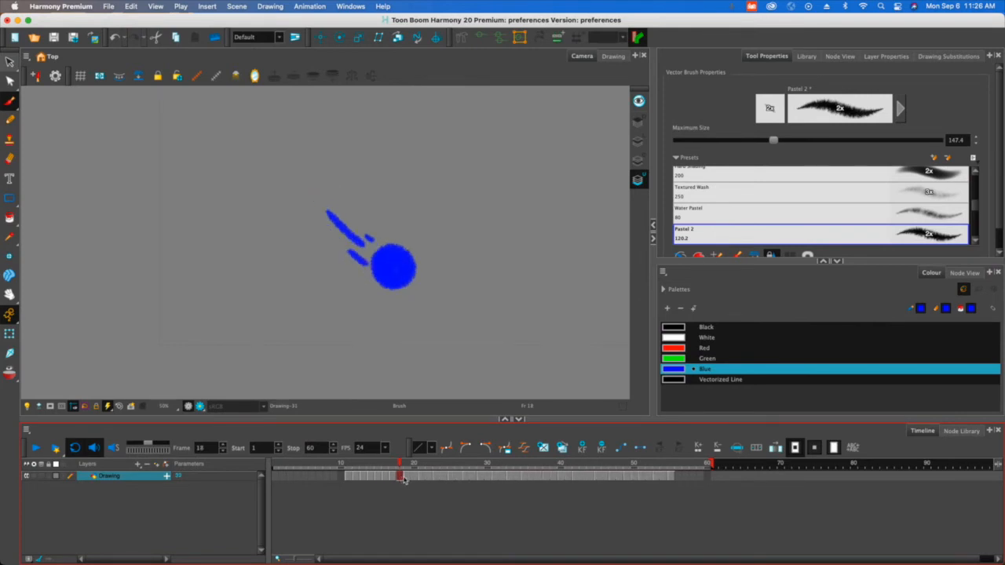
drag(401, 476, 414, 476)
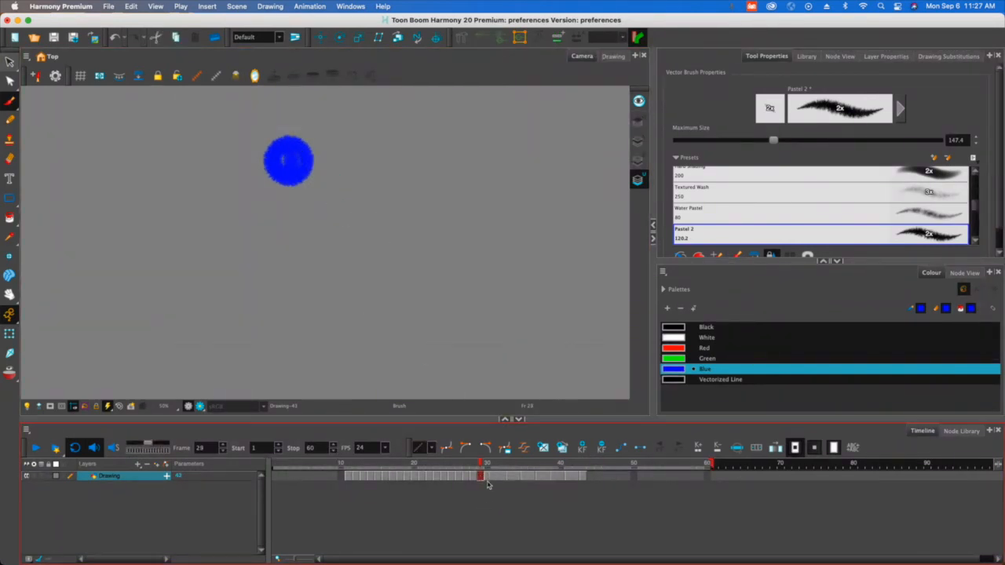
click(487, 463)
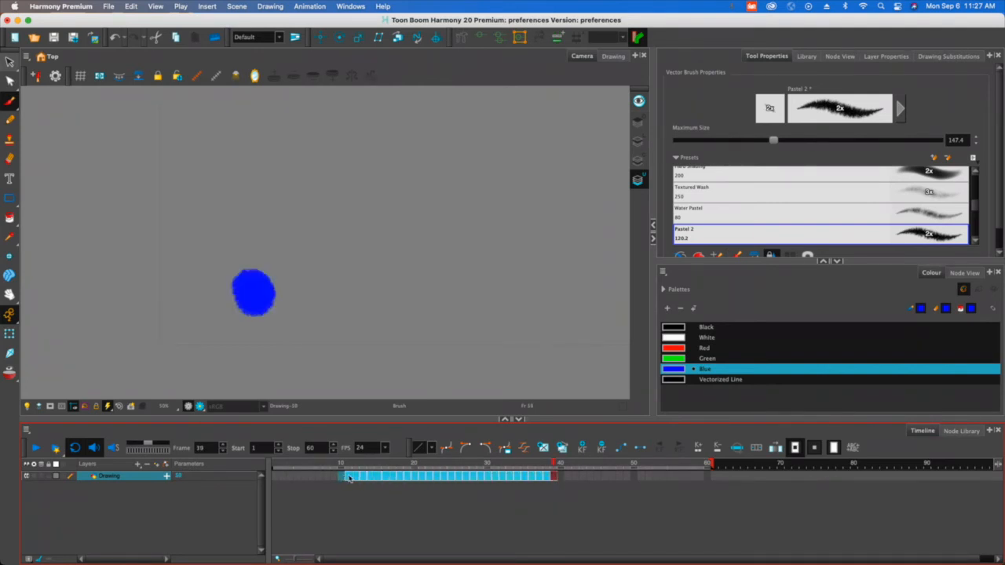
- Increase the exposure of all selected ball drawings from the right-click Exposure menu
right_click(350, 477)
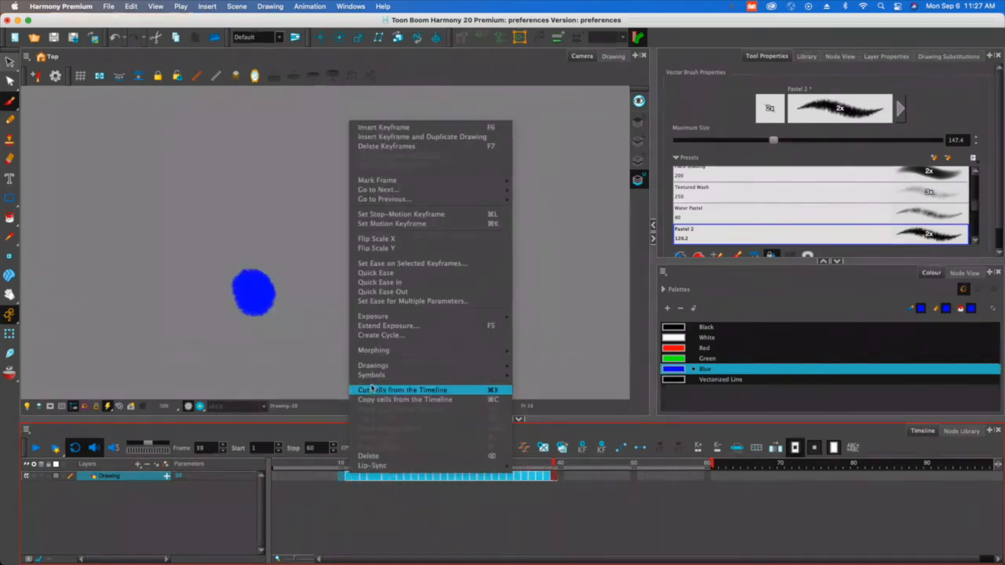
mouse_move(373, 316)
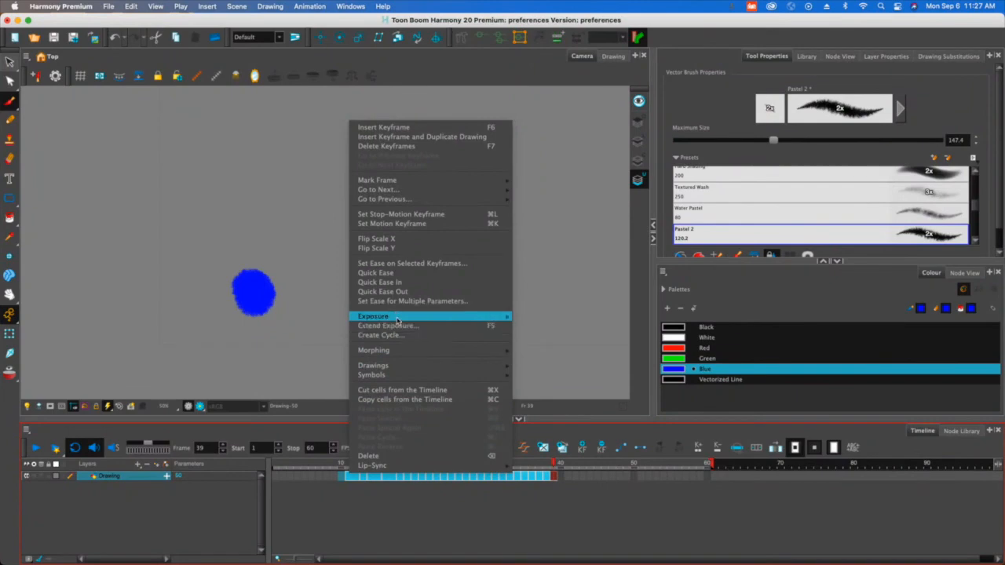
mouse_move(374, 316)
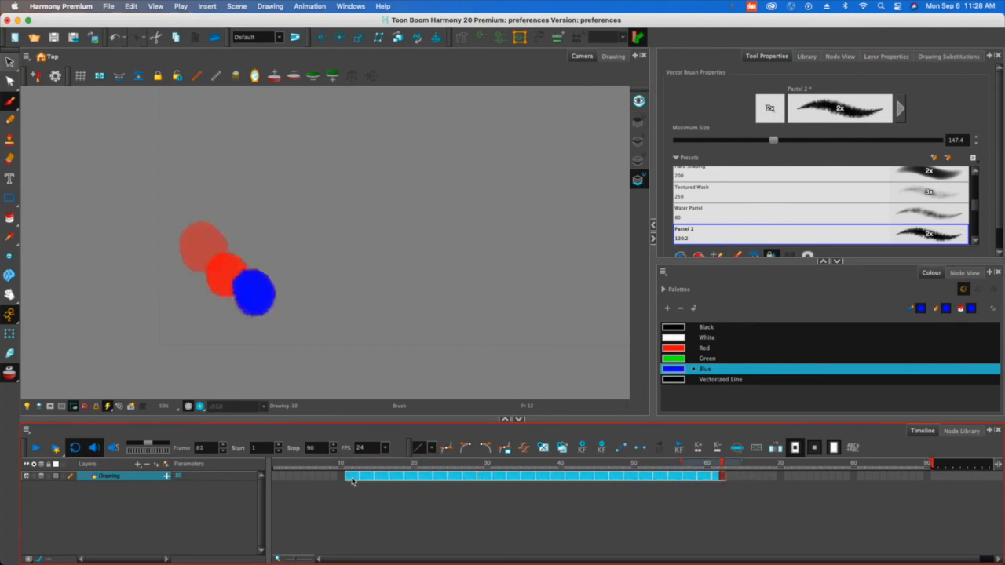
- Create a cycle of the ball drawings through frame 90 and play it back
right_click(351, 481)
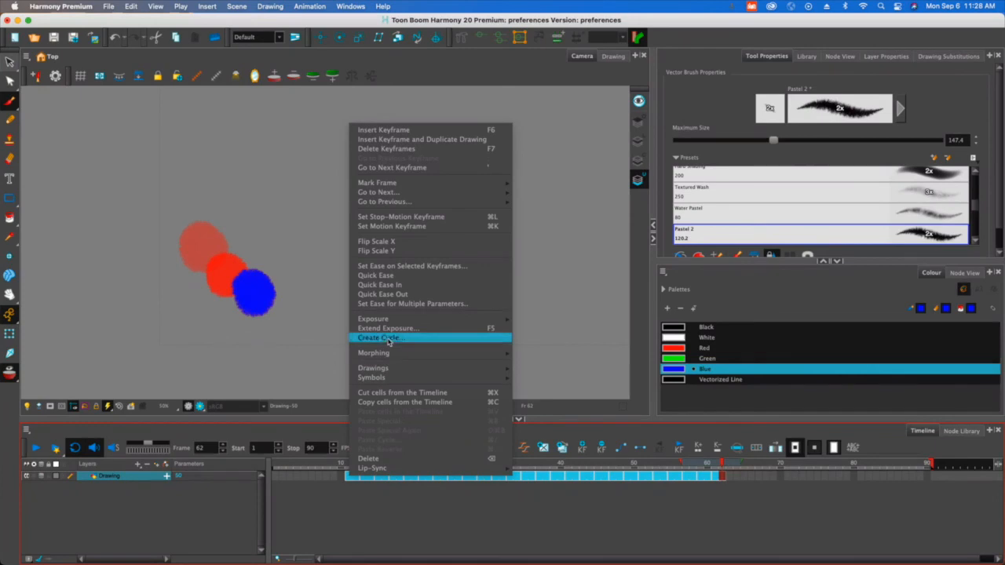
mouse_move(374, 319)
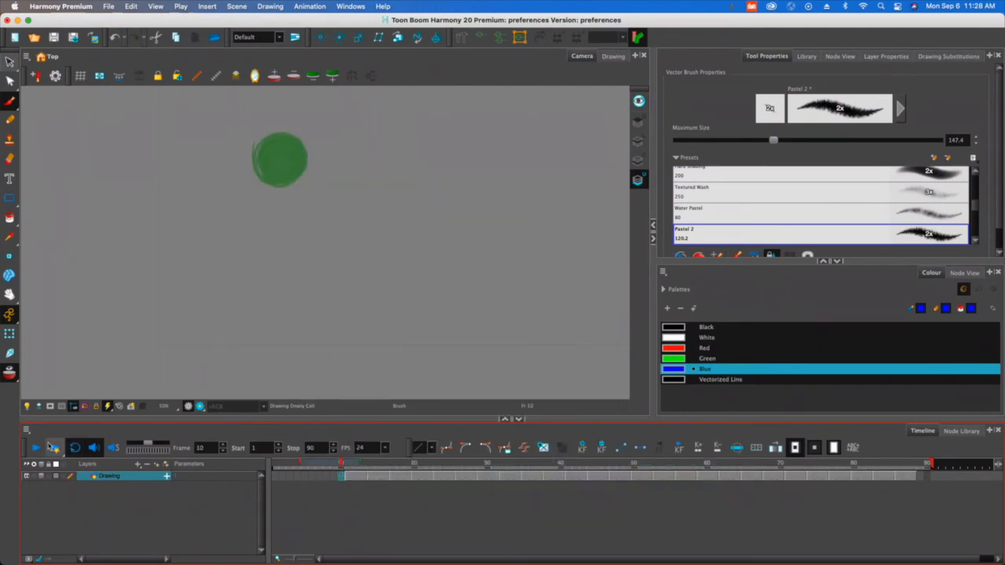
click(35, 448)
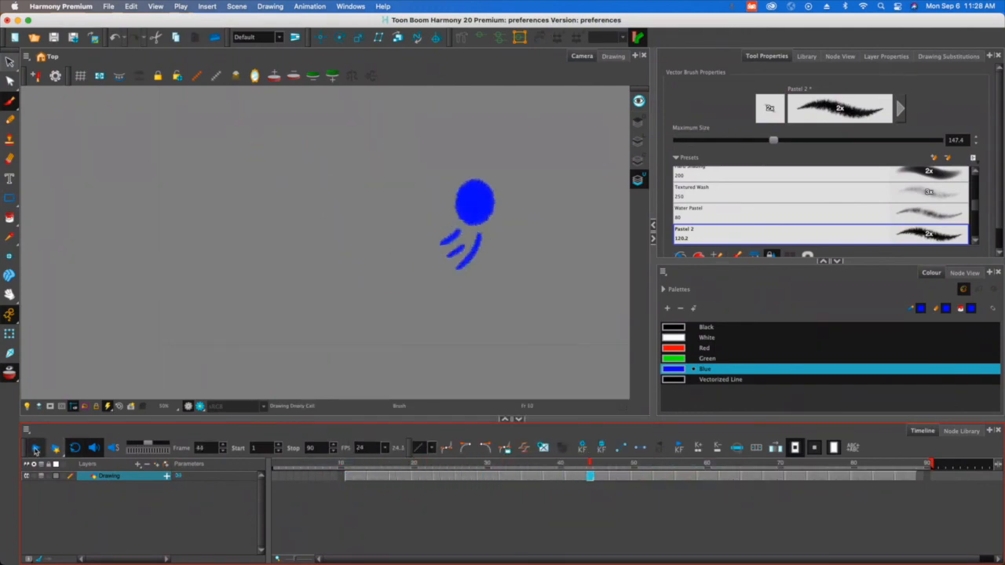